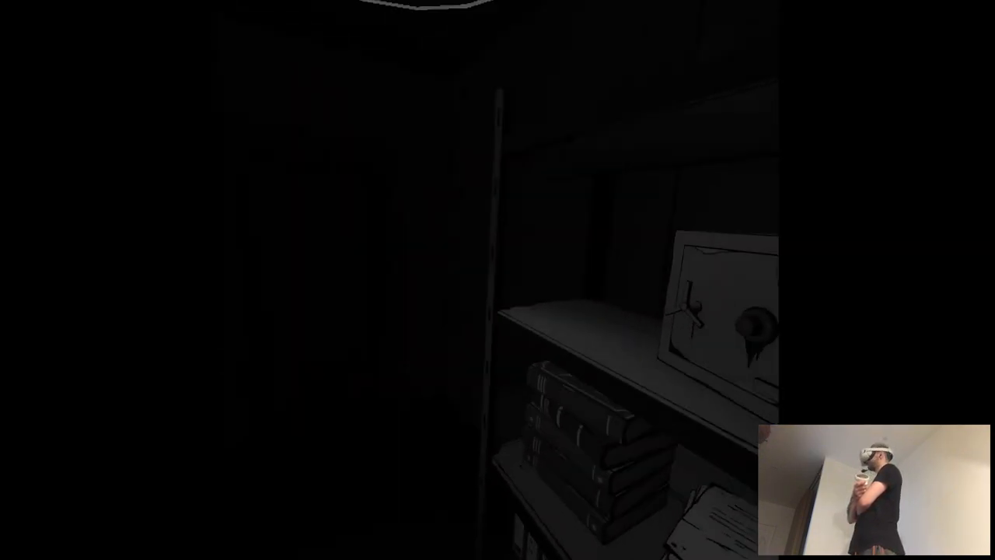
{"action": "mouse_move", "coordinate": [498, 280]}
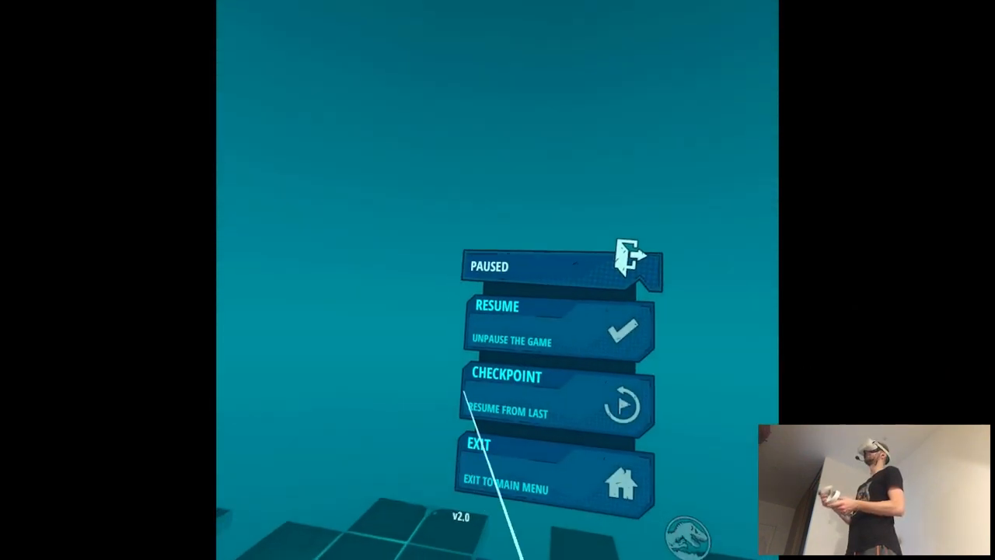
Step: Walk forward between the red-lit server racks to the doorway at the far end
{"action": "left_click", "coordinate": [558, 322]}
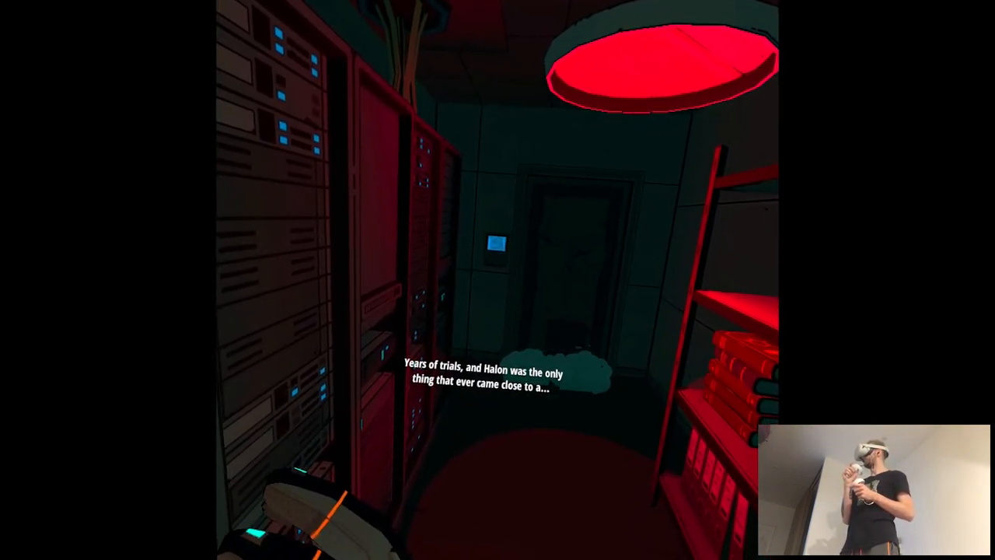
{"action": "mouse_move", "coordinate": [497, 279]}
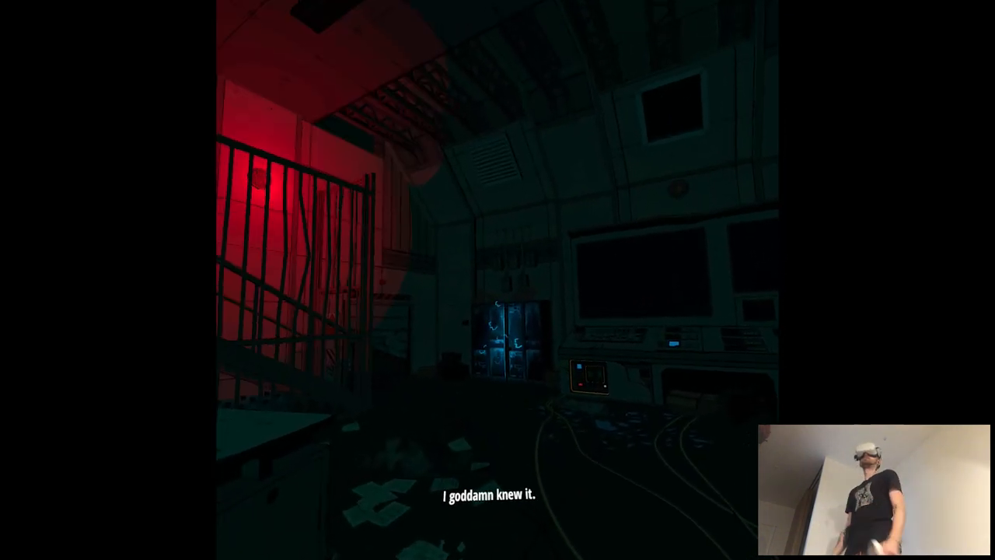
{"action": "mouse_move", "coordinate": [497, 280]}
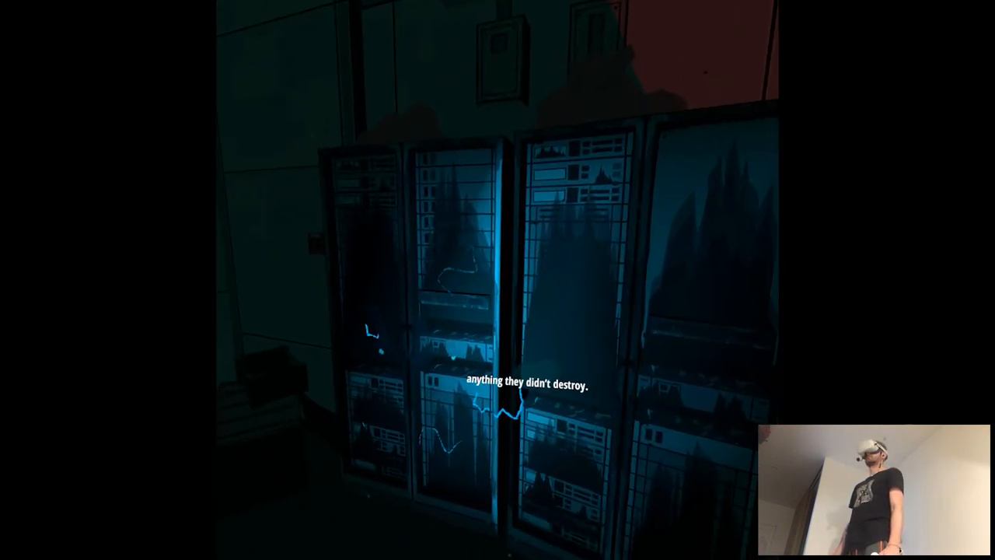
{"action": "mouse_move", "coordinate": [498, 280]}
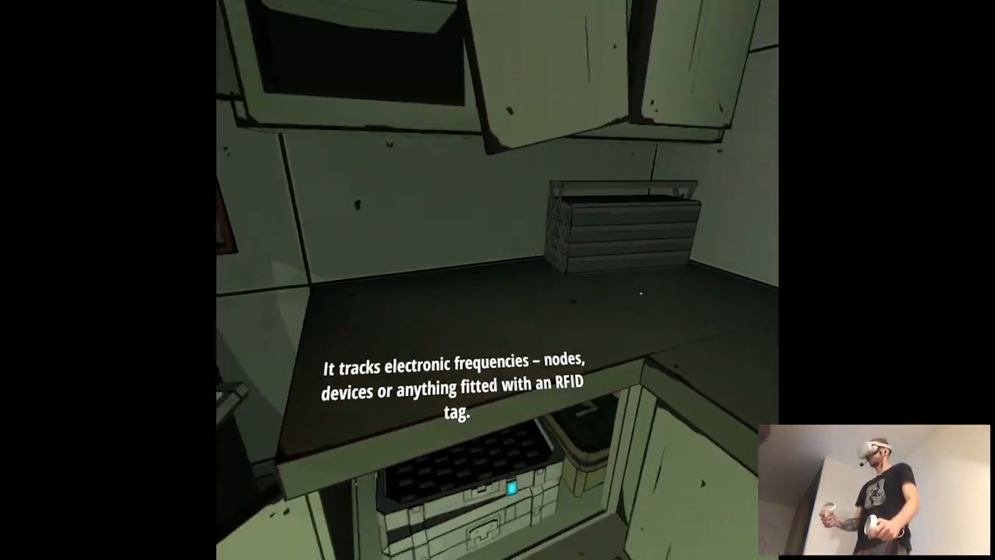
{"action": "mouse_move", "coordinate": [497, 280]}
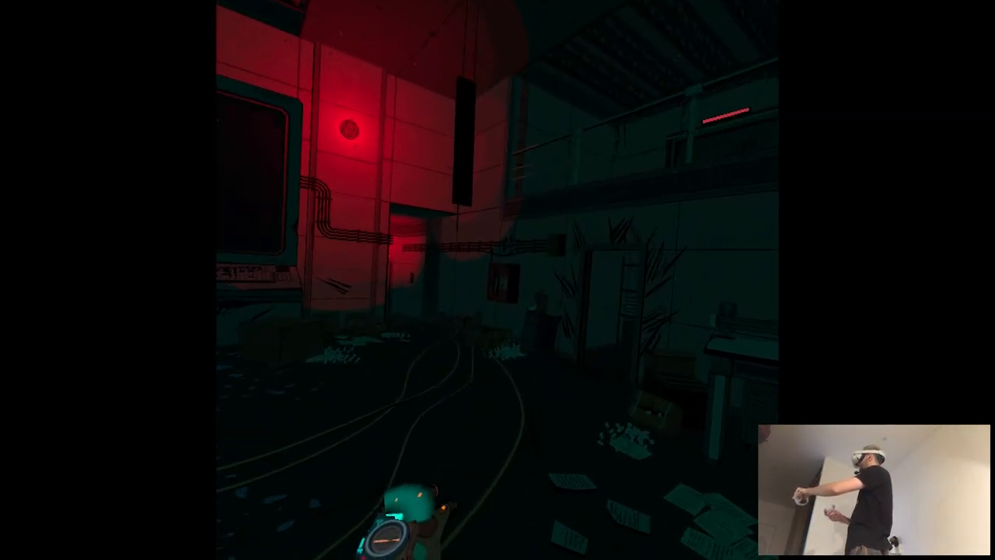
{"action": "mouse_move", "coordinate": [498, 280]}
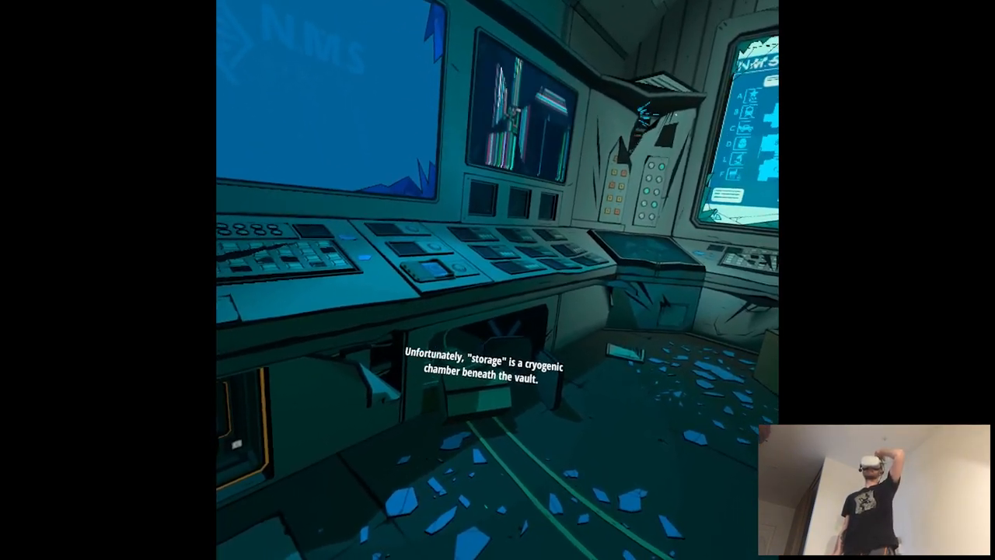
{"action": "mouse_move", "coordinate": [498, 280]}
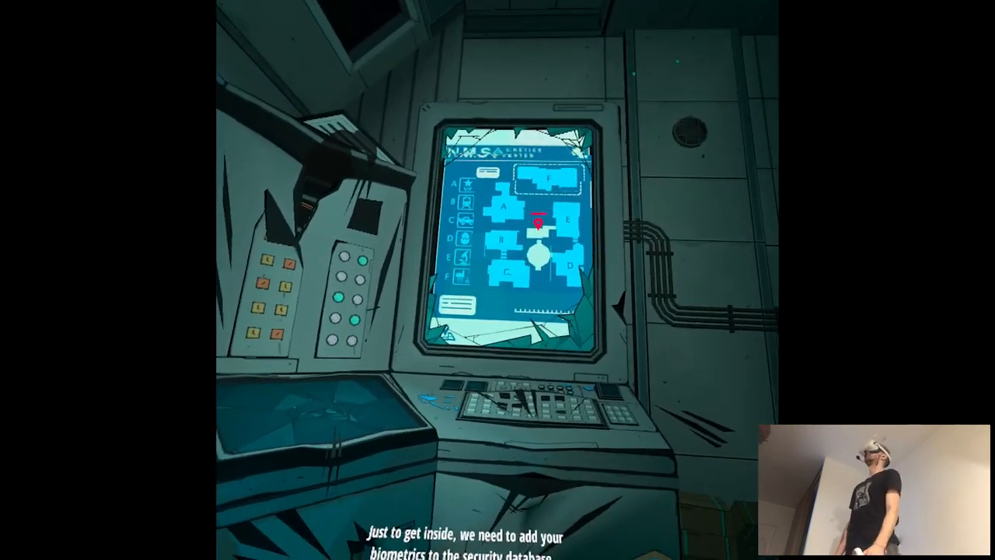
{"action": "mouse_move", "coordinate": [506, 272]}
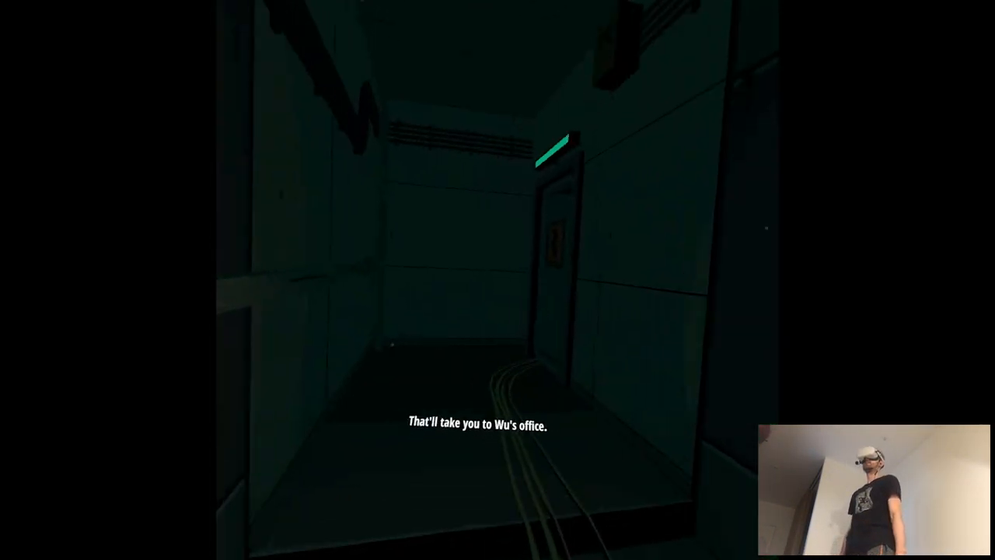
{"action": "mouse_move", "coordinate": [497, 279]}
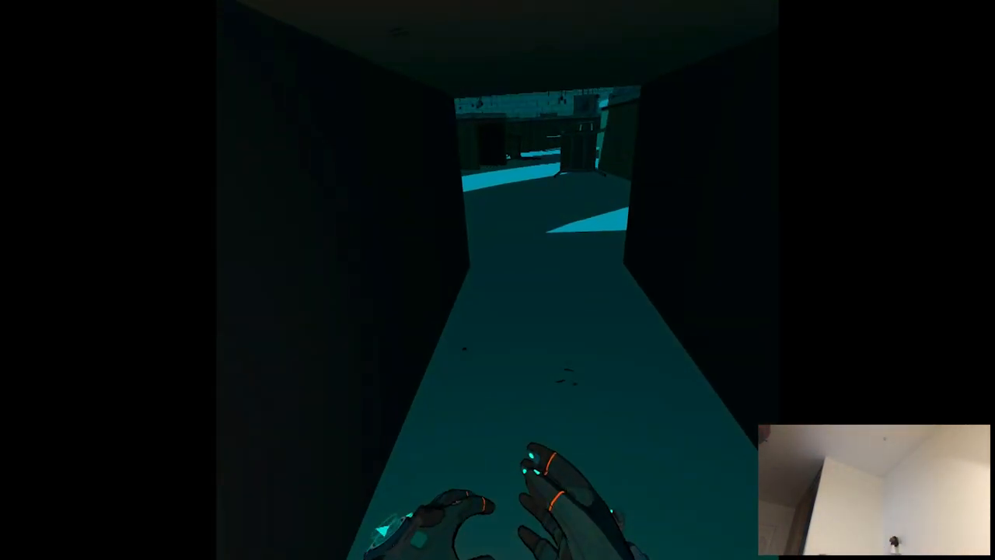
{"action": "mouse_move", "coordinate": [498, 280]}
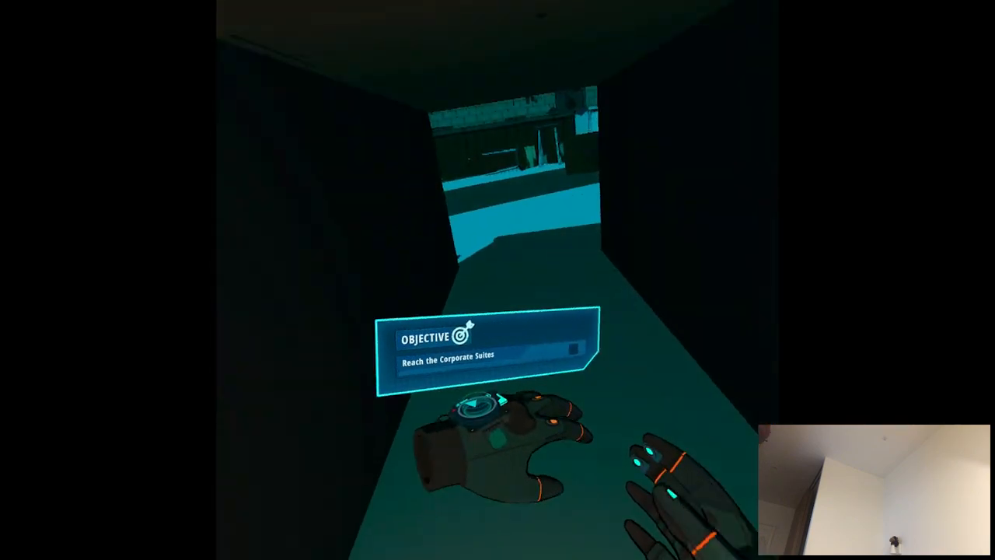
{"action": "mouse_move", "coordinate": [498, 280]}
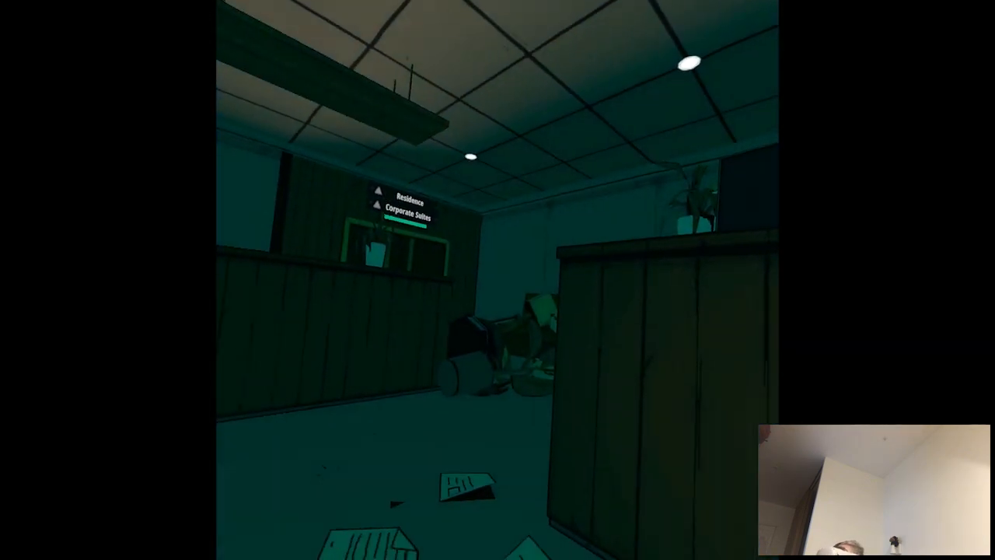
{"action": "mouse_move", "coordinate": [497, 280]}
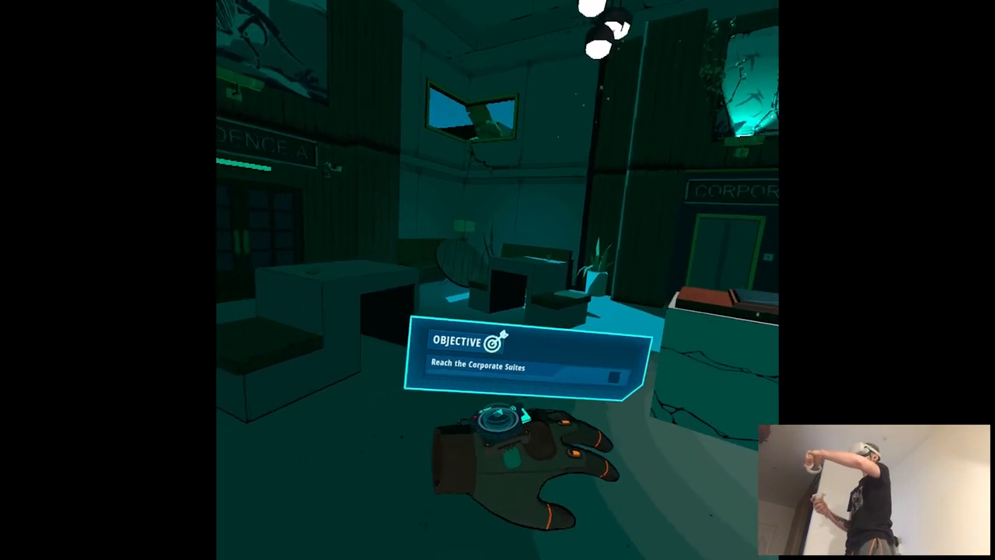
{"action": "mouse_move", "coordinate": [498, 279]}
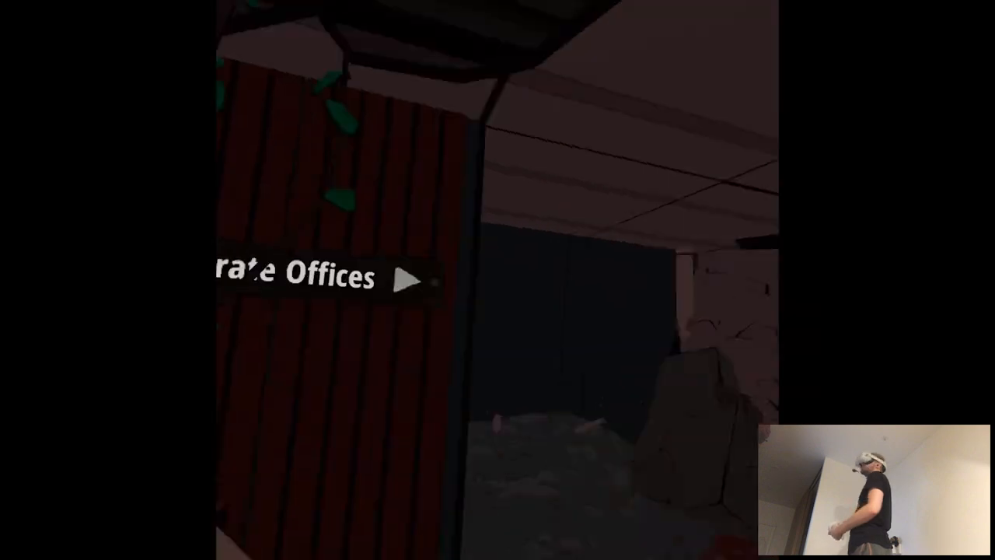
{"action": "mouse_move", "coordinate": [497, 280]}
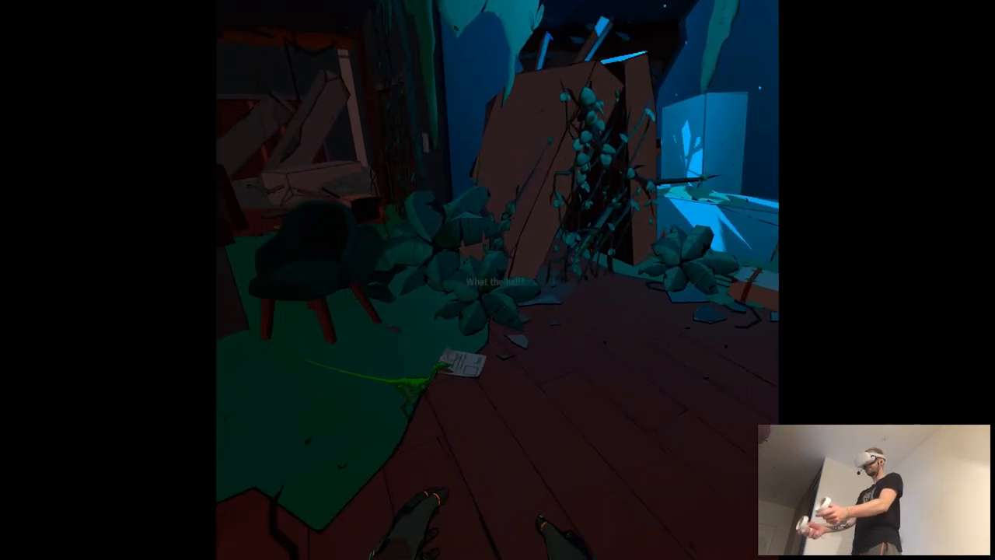
{"action": "mouse_move", "coordinate": [497, 279]}
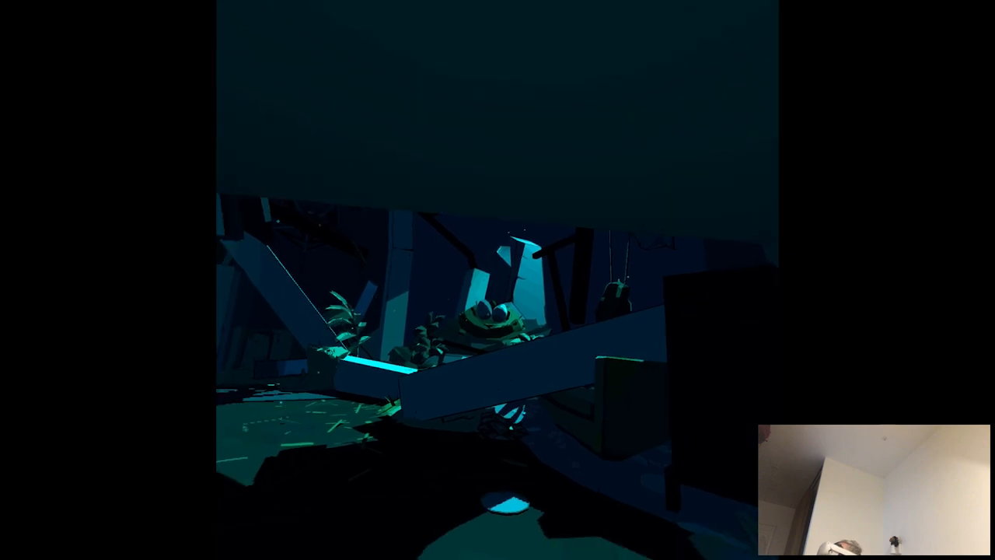
{"action": "mouse_move", "coordinate": [497, 280]}
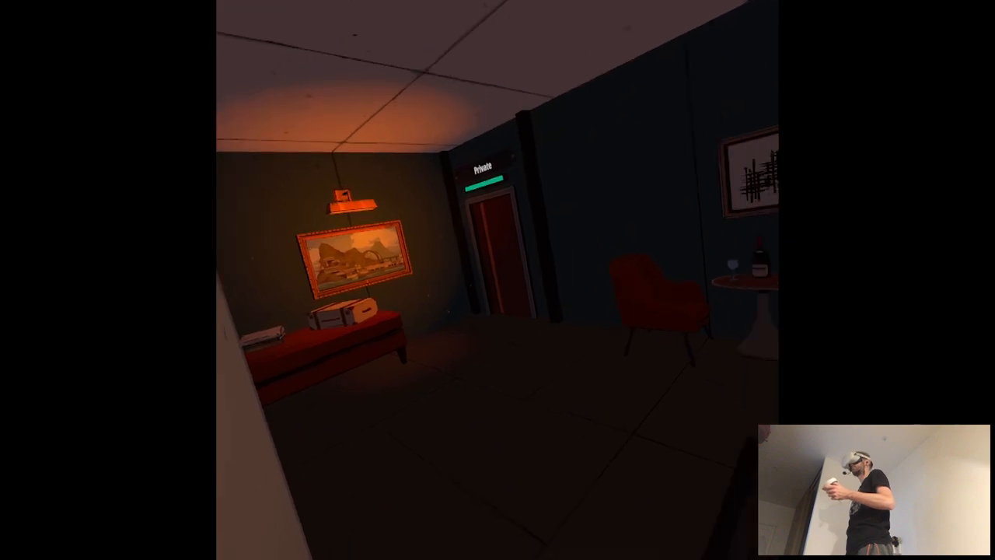
{"action": "mouse_move", "coordinate": [498, 280]}
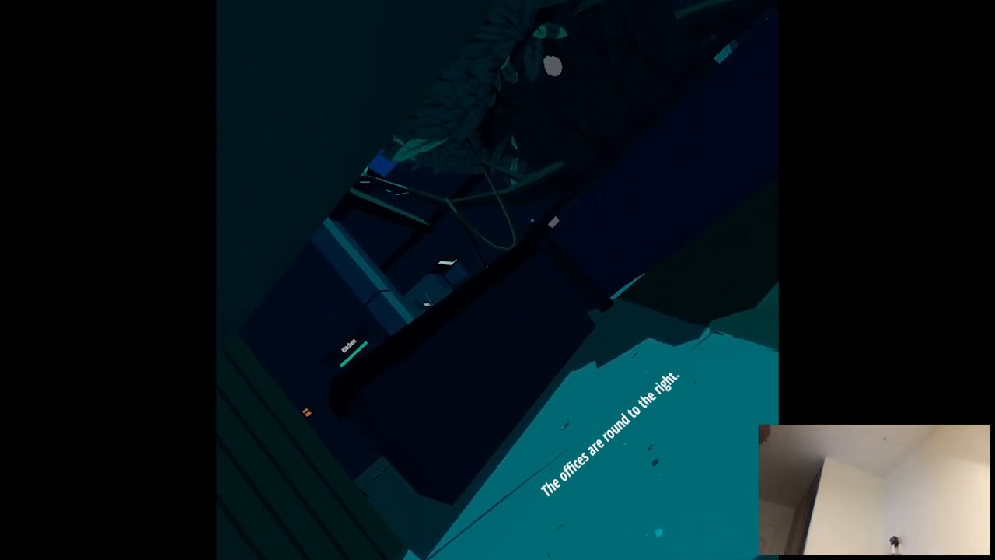
{"action": "mouse_move", "coordinate": [497, 280]}
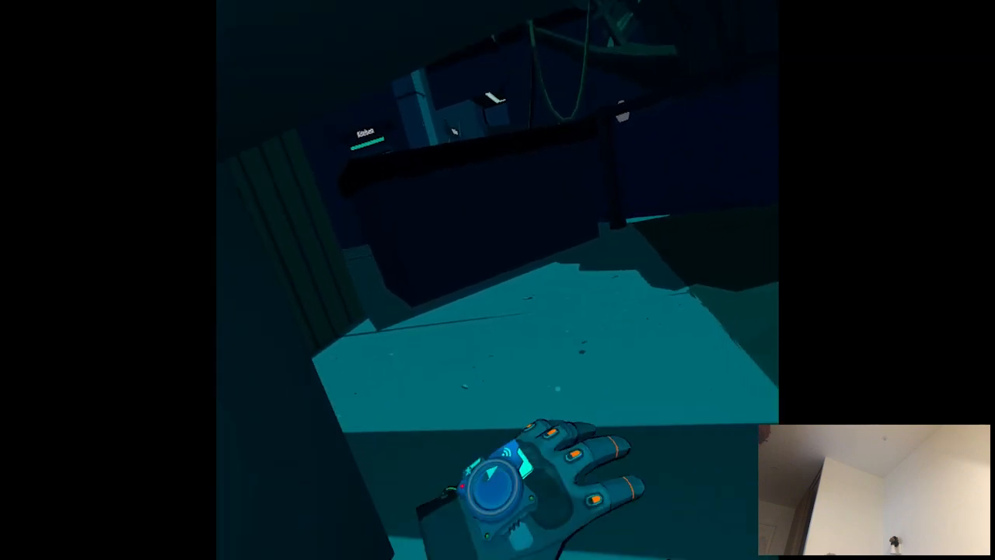
{"action": "mouse_move", "coordinate": [497, 280]}
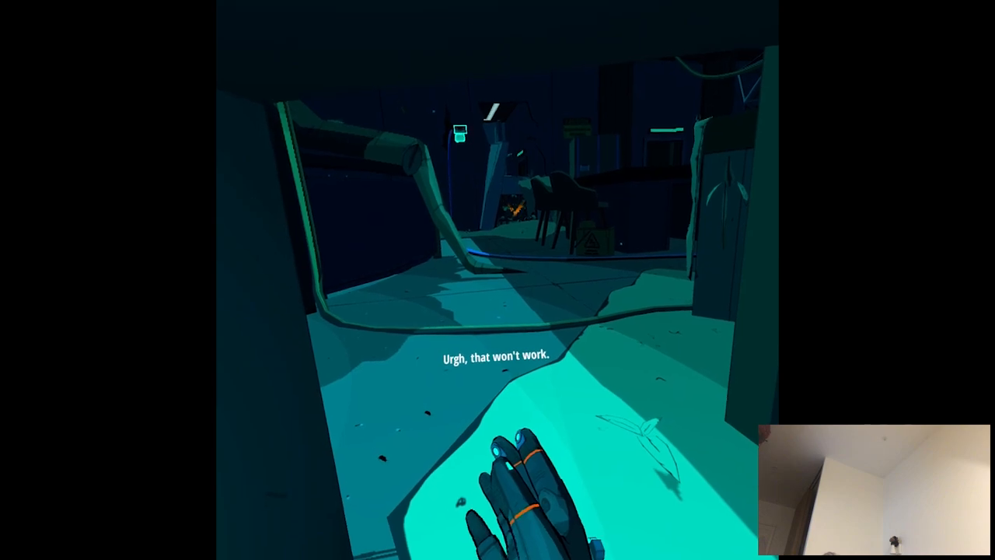
{"action": "mouse_move", "coordinate": [498, 280]}
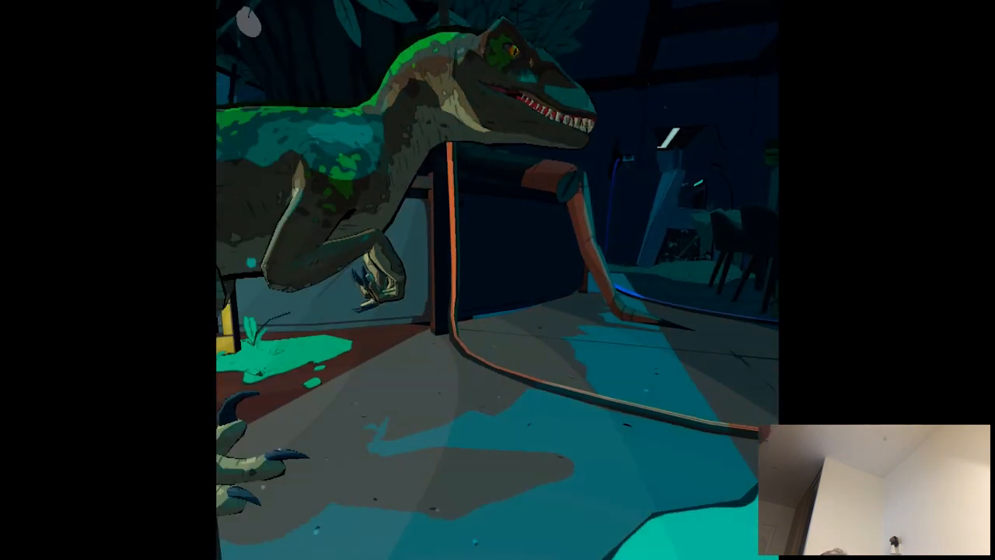
{"action": "mouse_move", "coordinate": [497, 280]}
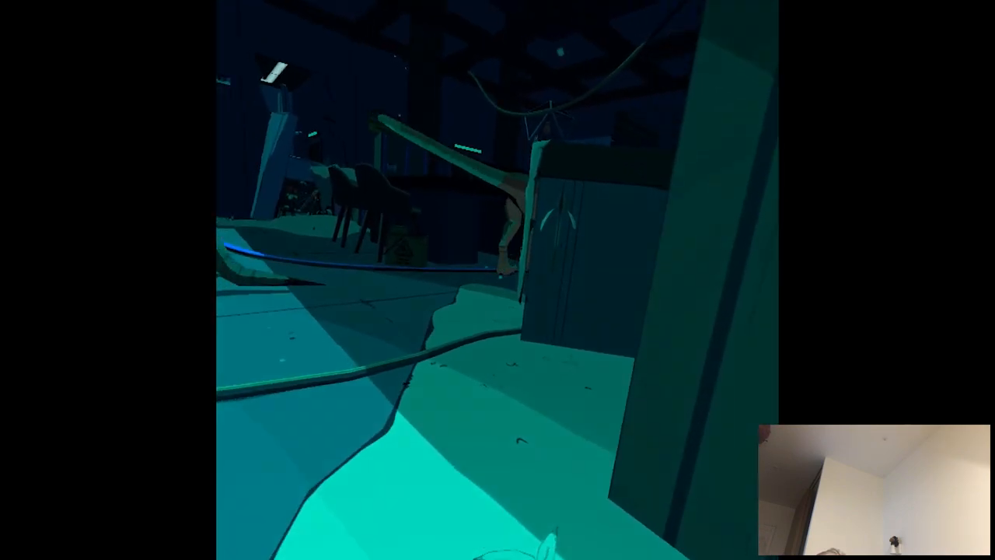
{"action": "mouse_move", "coordinate": [497, 280]}
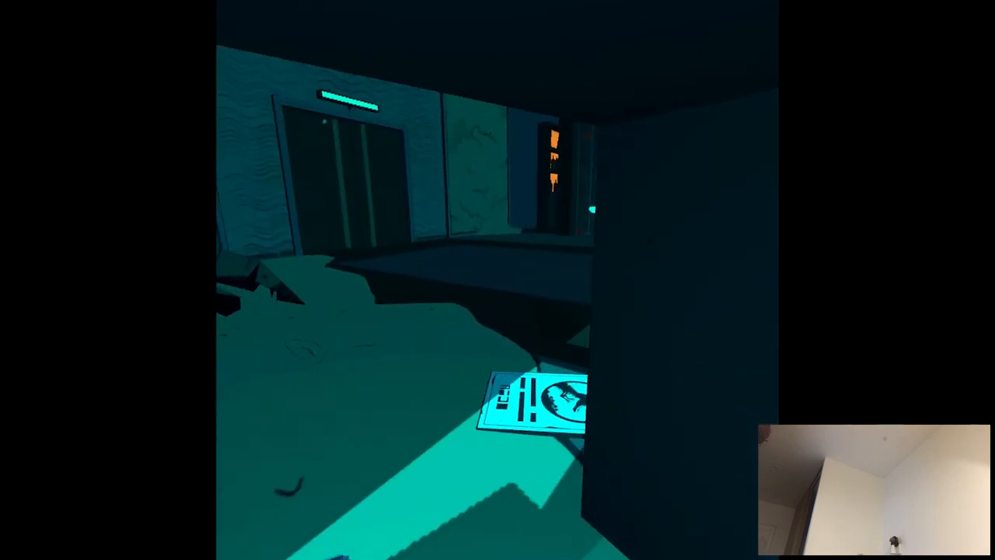
{"action": "mouse_move", "coordinate": [498, 279]}
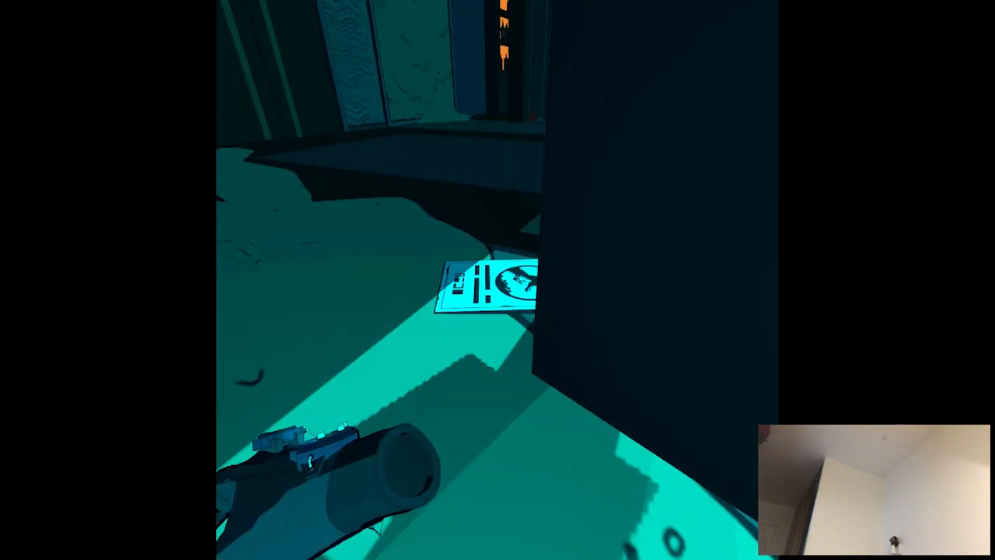
{"action": "mouse_move", "coordinate": [497, 280]}
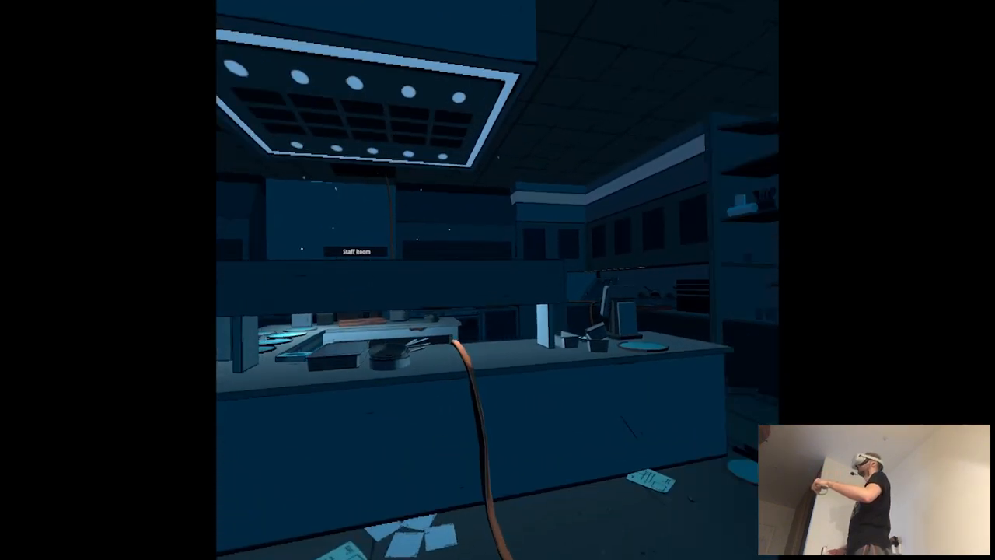
{"action": "mouse_move", "coordinate": [498, 280]}
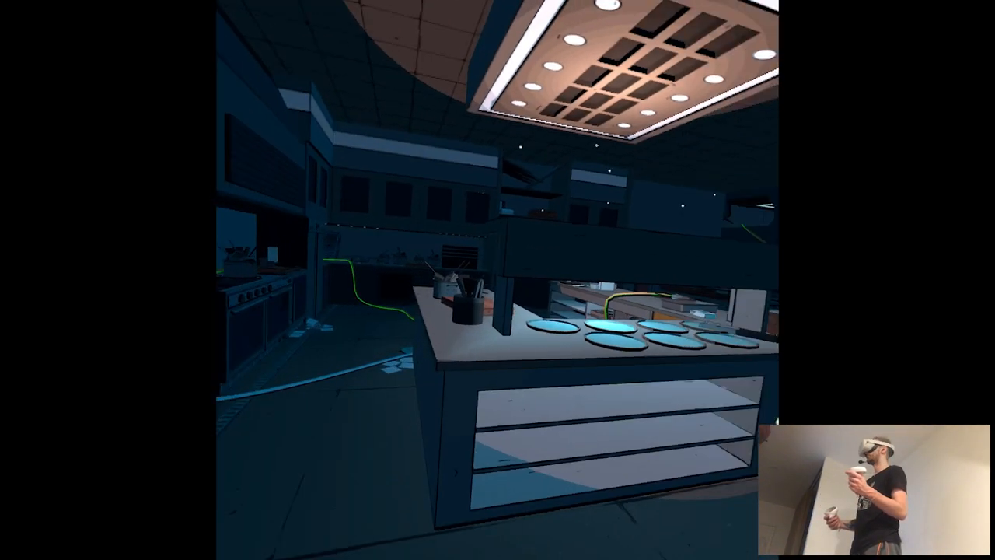
{"action": "mouse_move", "coordinate": [497, 280]}
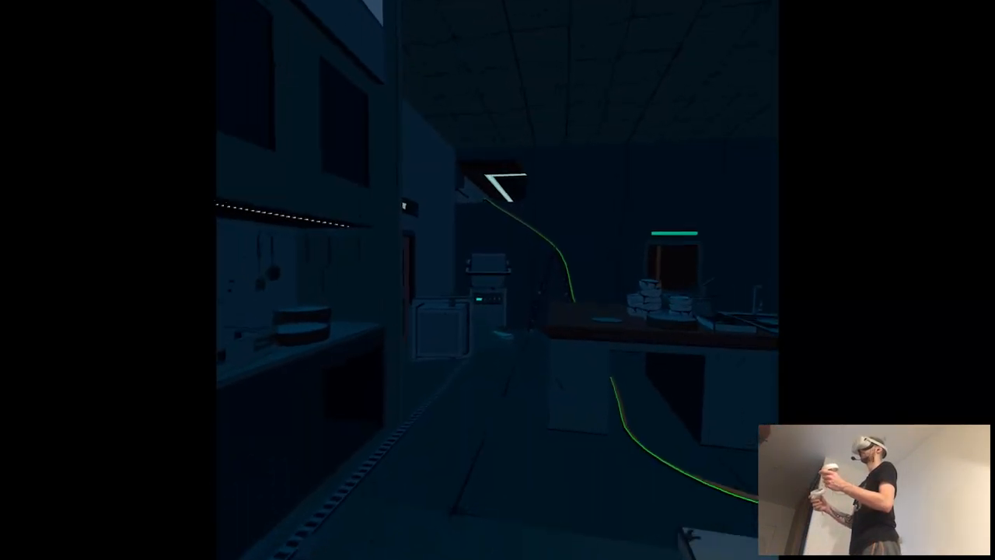
{"action": "mouse_move", "coordinate": [498, 280]}
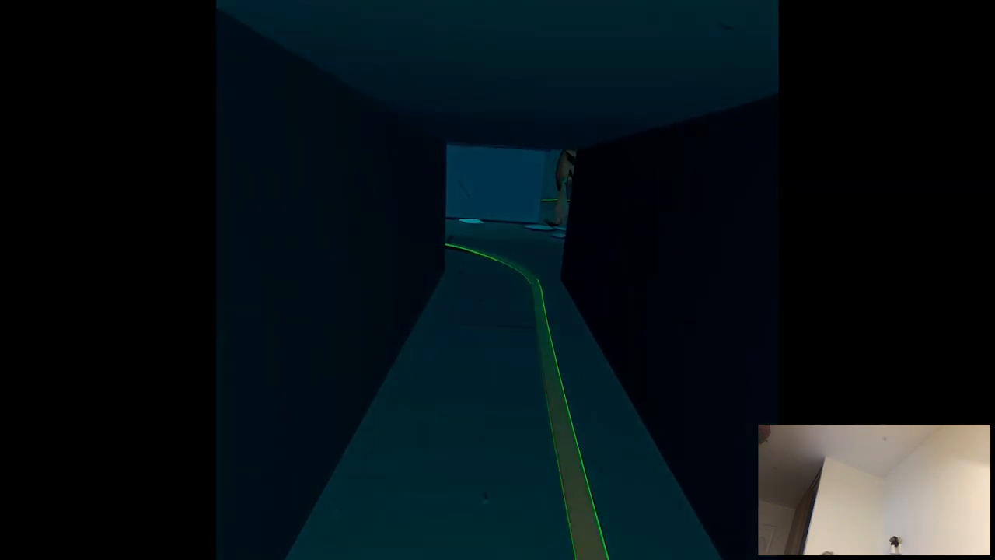
{"action": "mouse_move", "coordinate": [497, 279]}
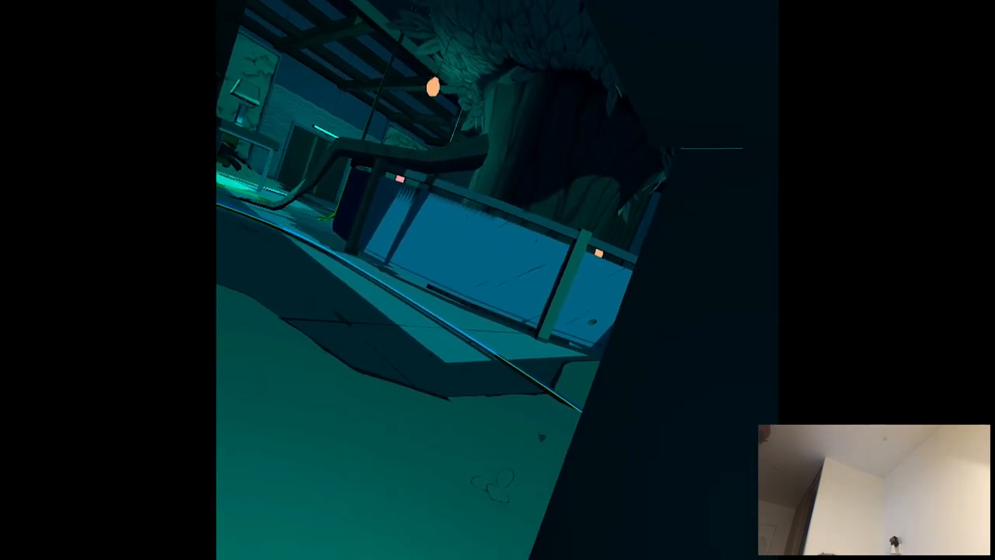
{"action": "mouse_move", "coordinate": [498, 280]}
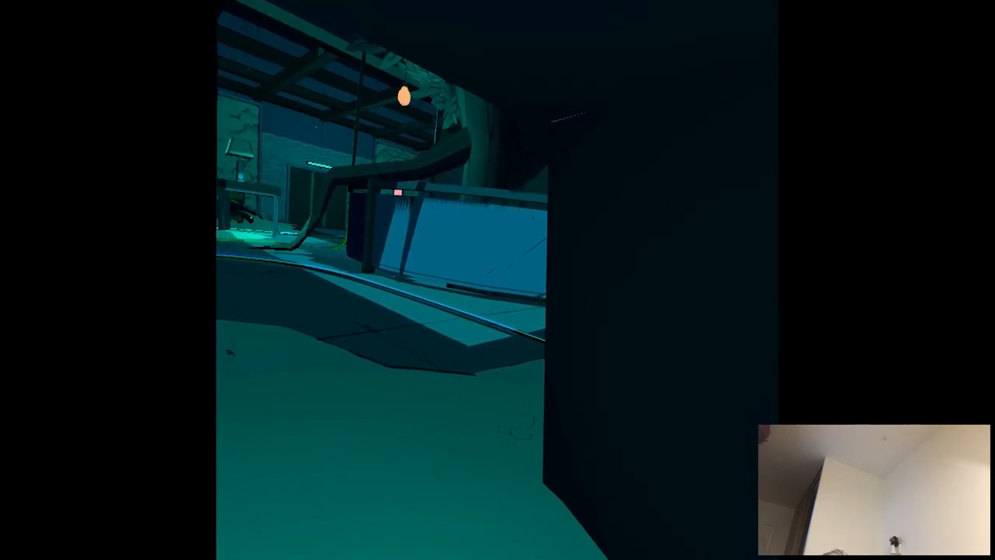
{"action": "mouse_move", "coordinate": [497, 280]}
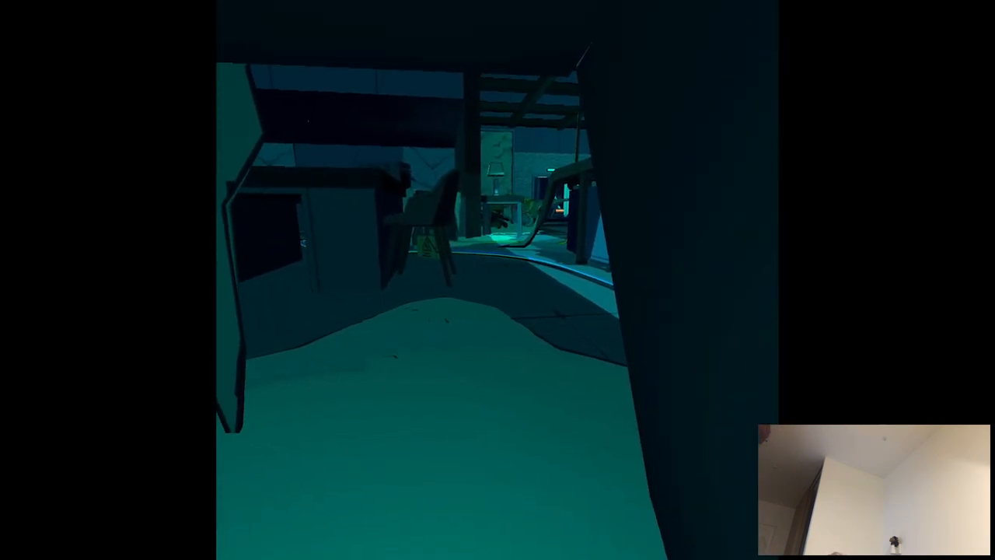
{"action": "mouse_move", "coordinate": [498, 280]}
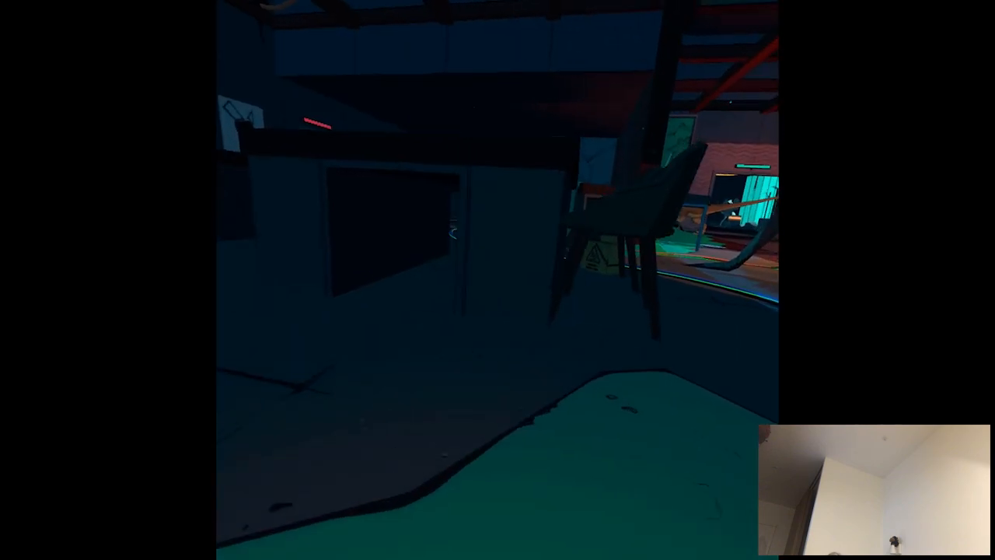
{"action": "mouse_move", "coordinate": [497, 280]}
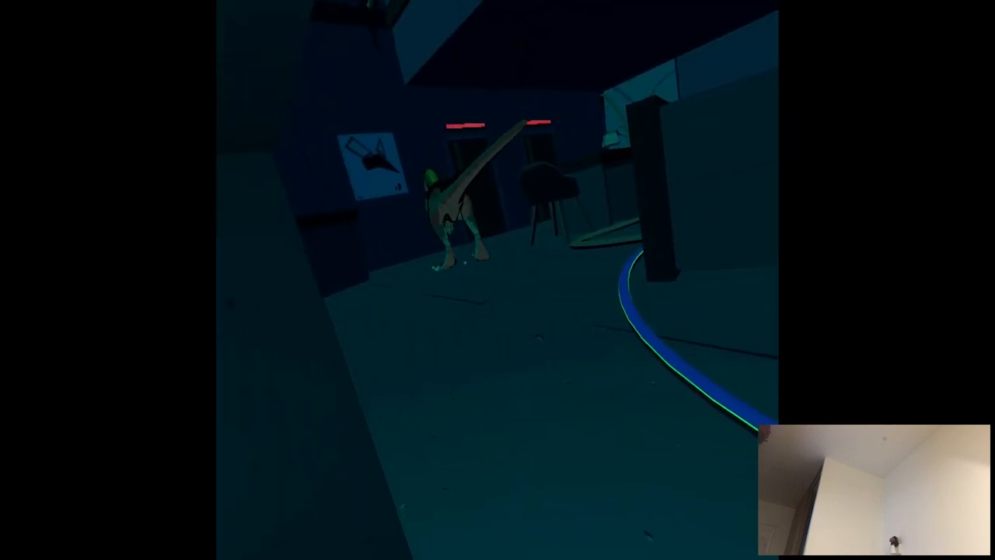
{"action": "mouse_move", "coordinate": [498, 280]}
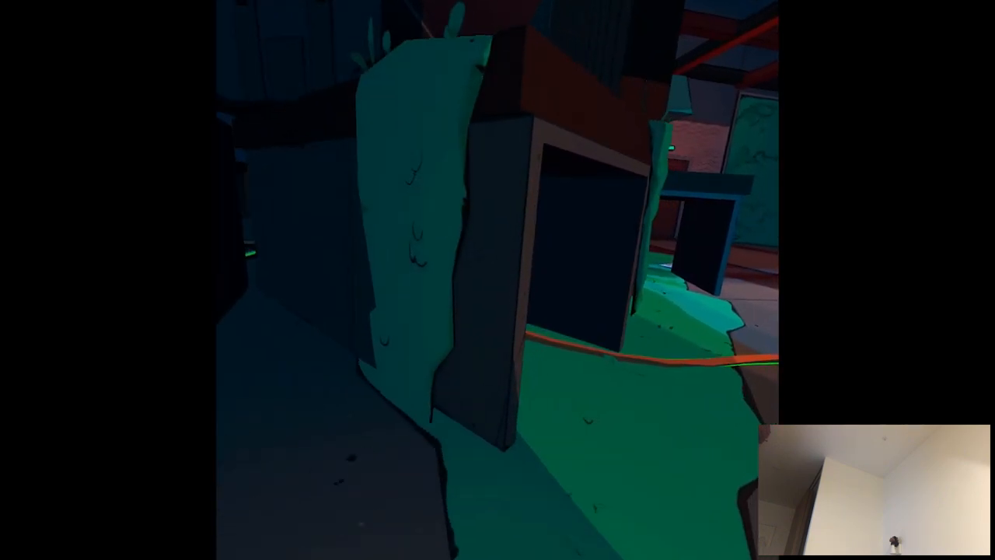
{"action": "mouse_move", "coordinate": [497, 280]}
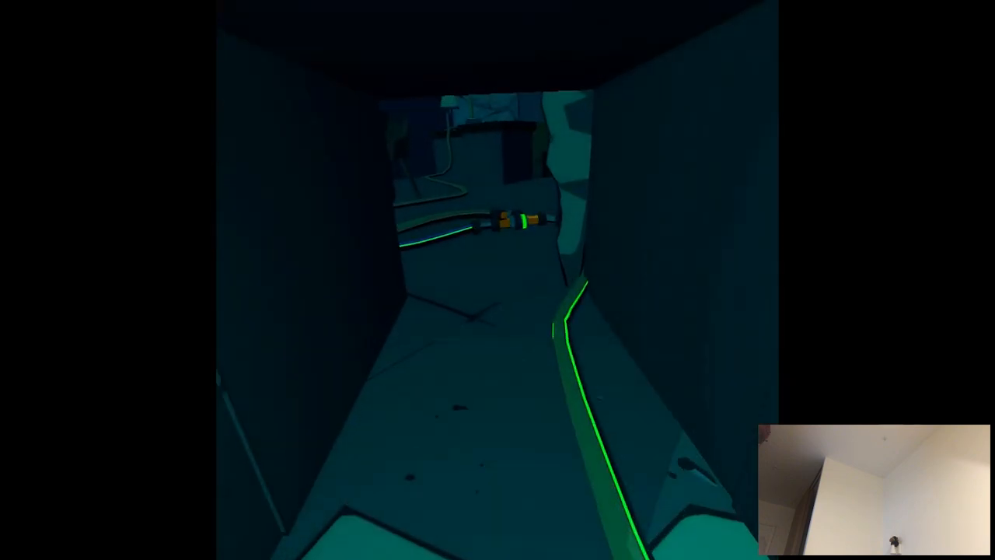
{"action": "mouse_move", "coordinate": [497, 280]}
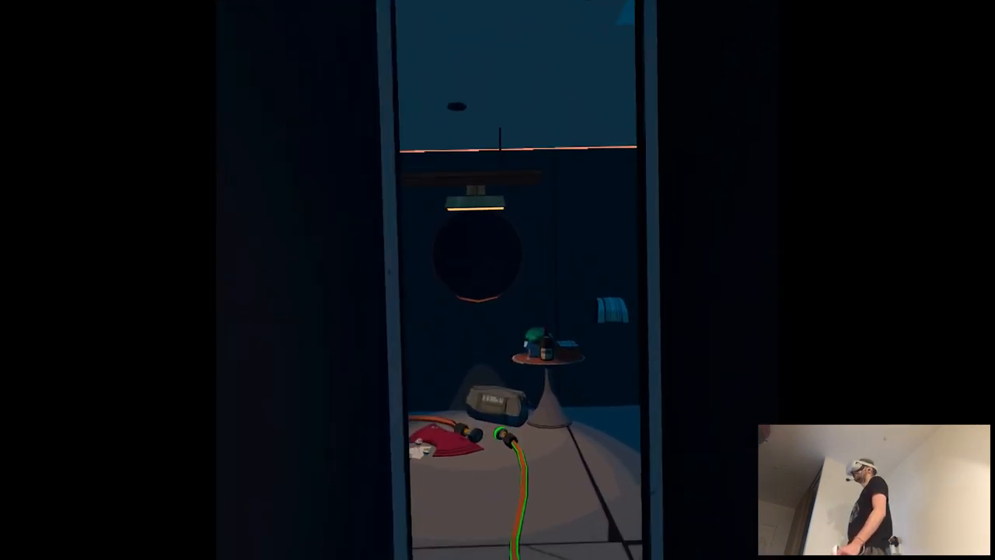
{"action": "mouse_move", "coordinate": [498, 280]}
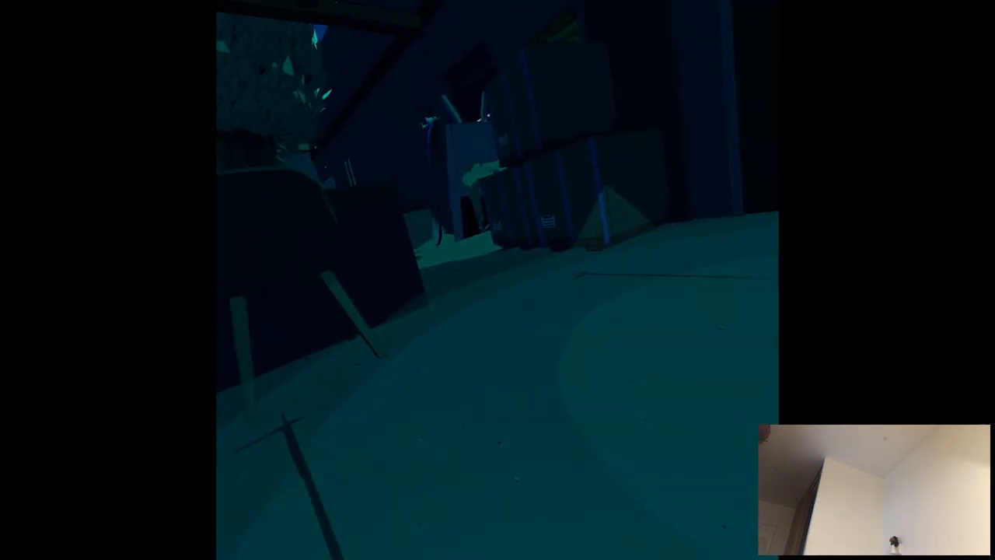
{"action": "mouse_move", "coordinate": [497, 280]}
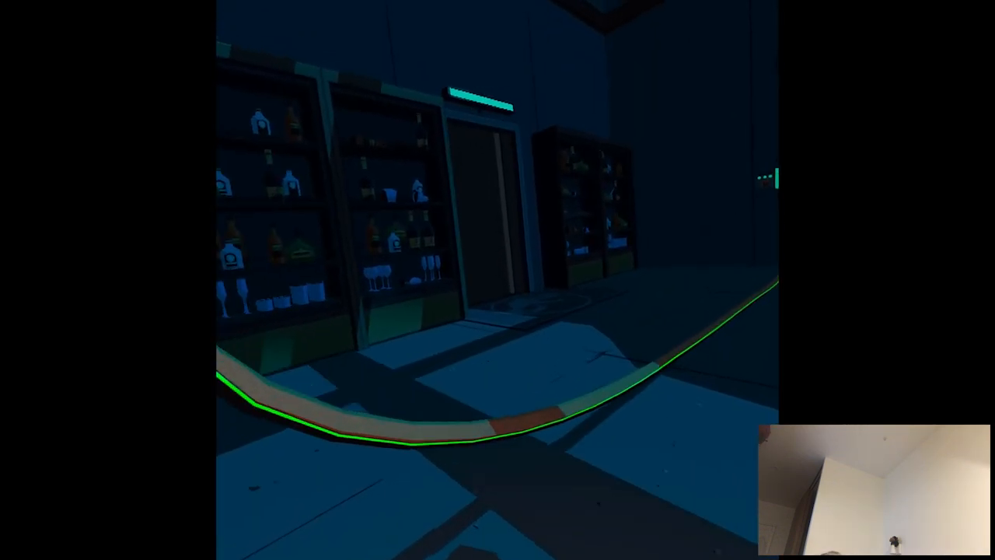
{"action": "mouse_move", "coordinate": [498, 280]}
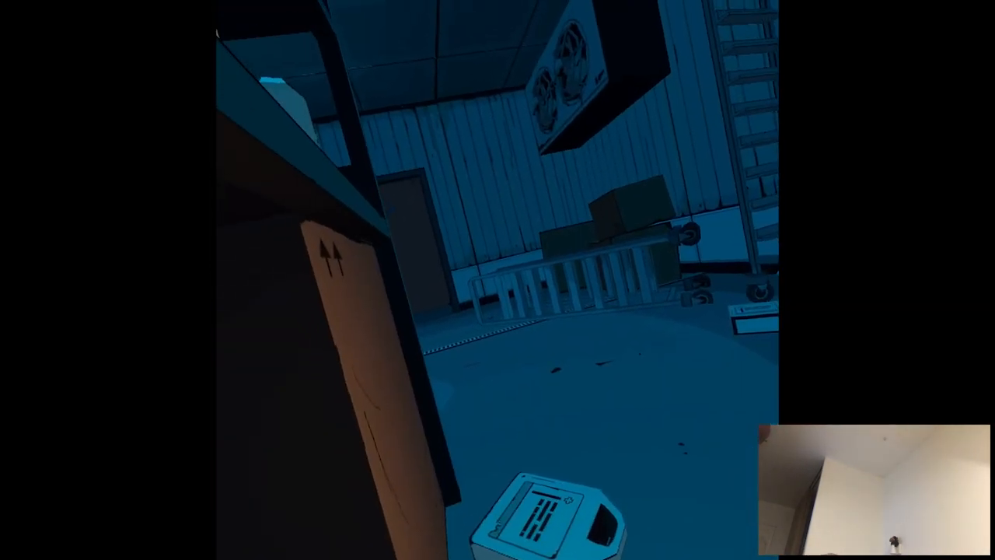
{"action": "mouse_move", "coordinate": [498, 279]}
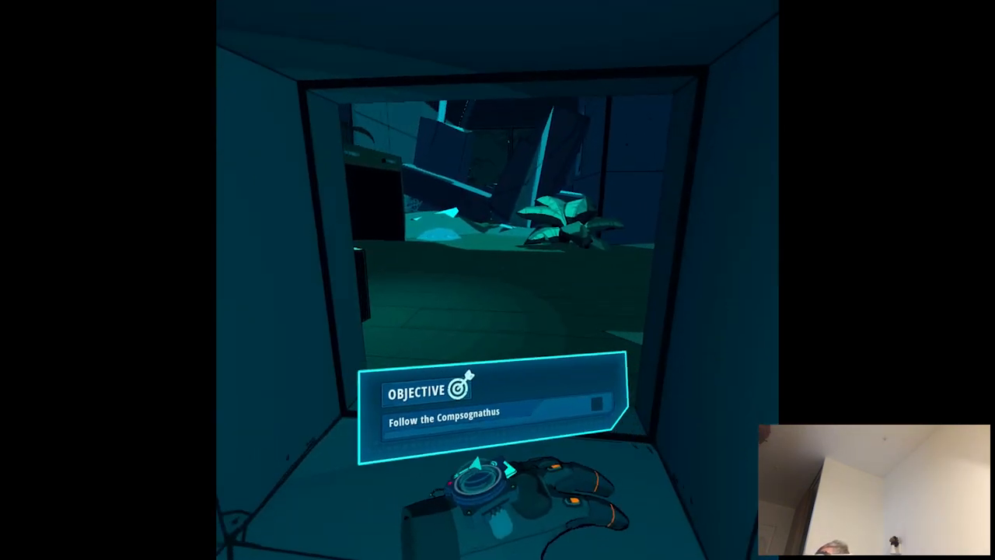
{"action": "mouse_move", "coordinate": [498, 280]}
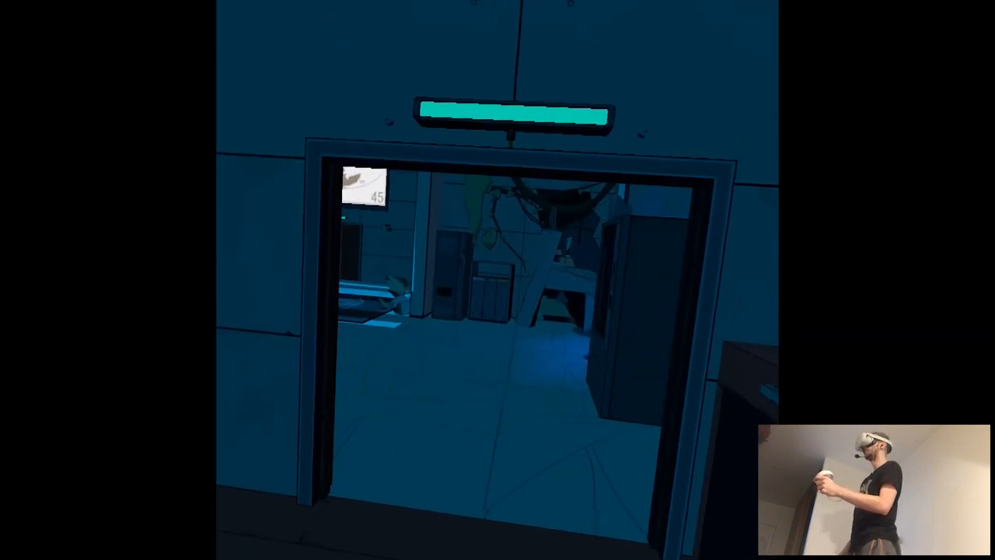
{"action": "mouse_move", "coordinate": [498, 280]}
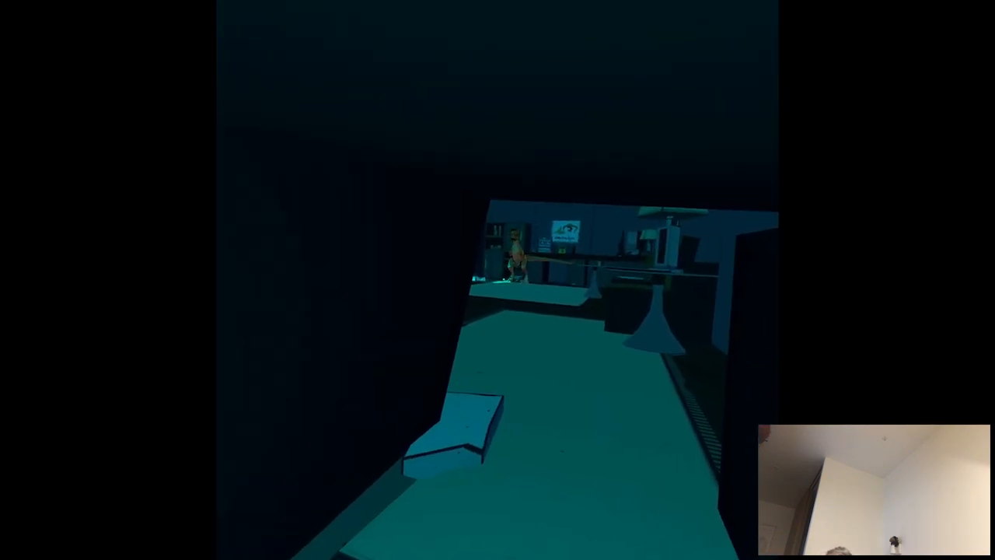
{"action": "mouse_move", "coordinate": [641, 230]}
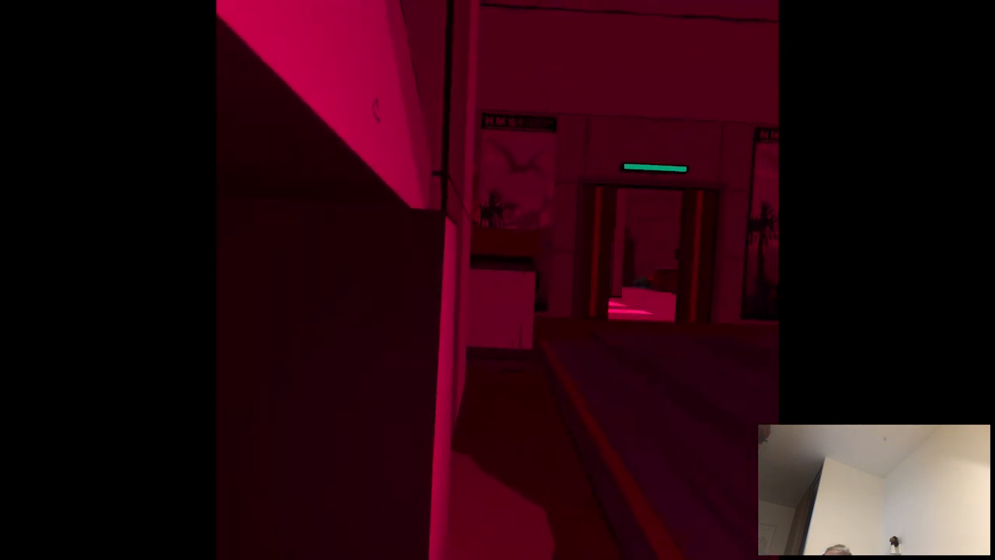
{"action": "mouse_move", "coordinate": [498, 280]}
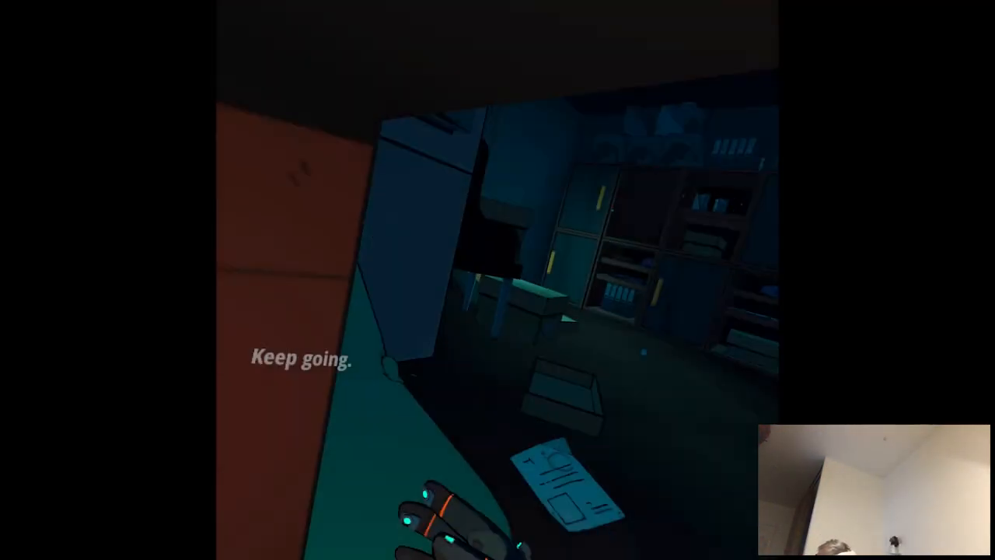
{"action": "mouse_move", "coordinate": [498, 280]}
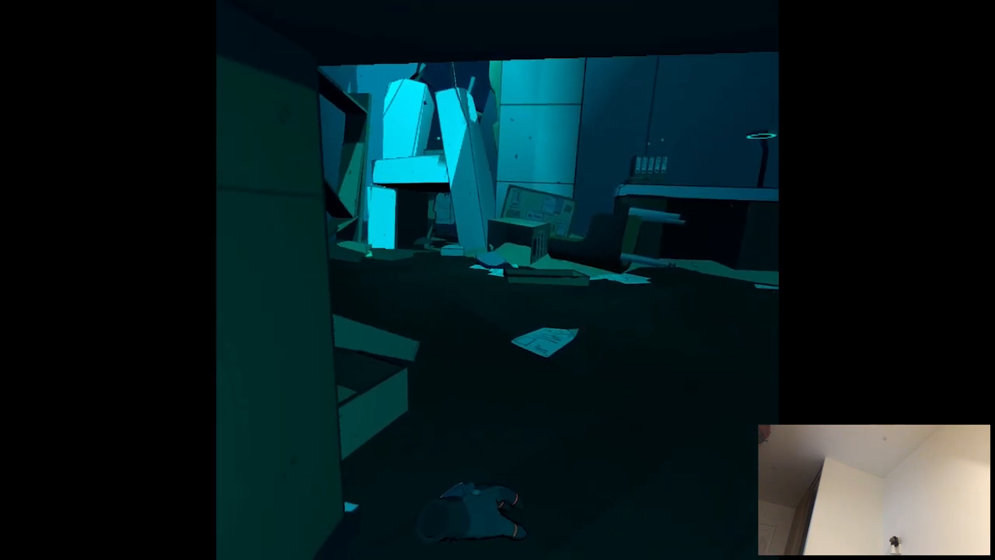
{"action": "mouse_move", "coordinate": [498, 280]}
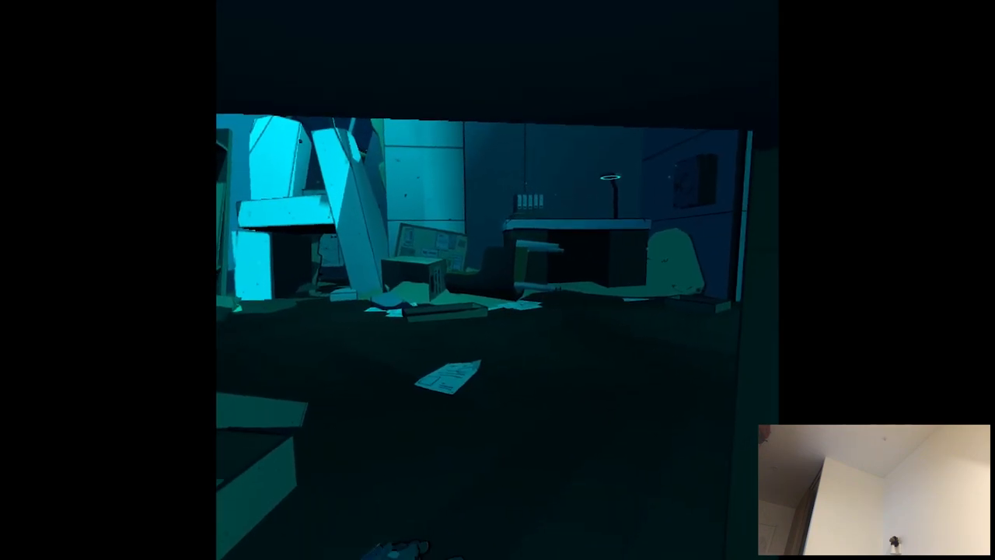
{"action": "mouse_move", "coordinate": [497, 279]}
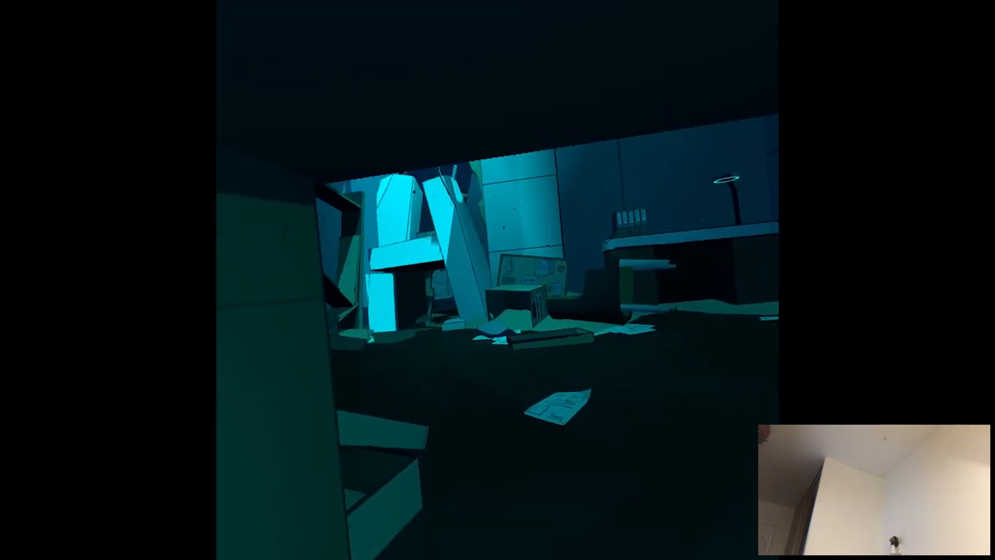
{"action": "mouse_move", "coordinate": [497, 280]}
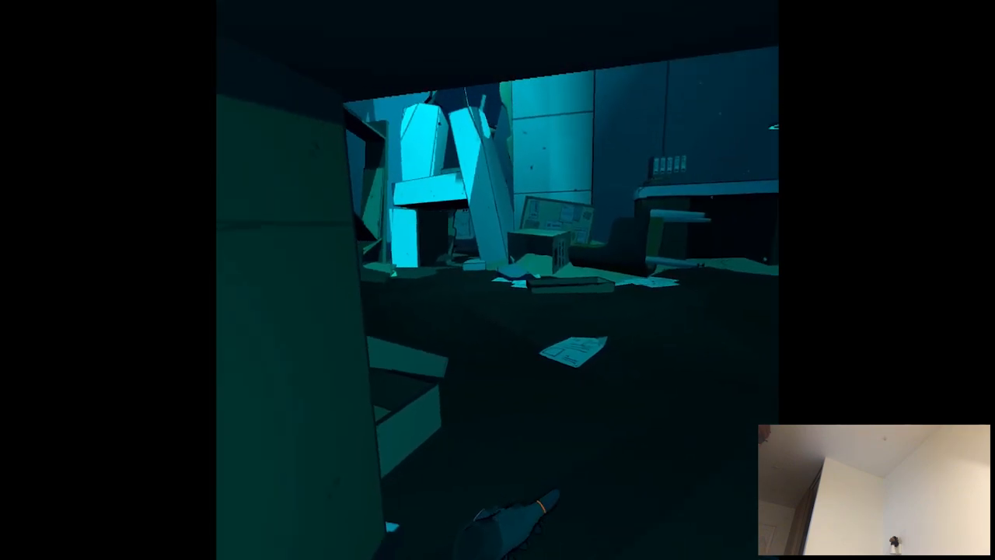
{"action": "mouse_move", "coordinate": [497, 279]}
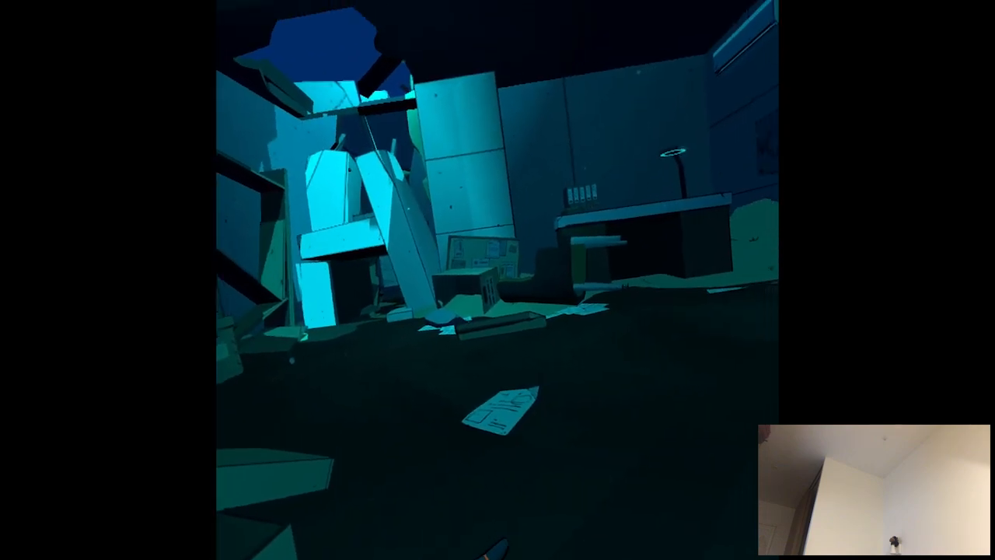
{"action": "mouse_move", "coordinate": [498, 279]}
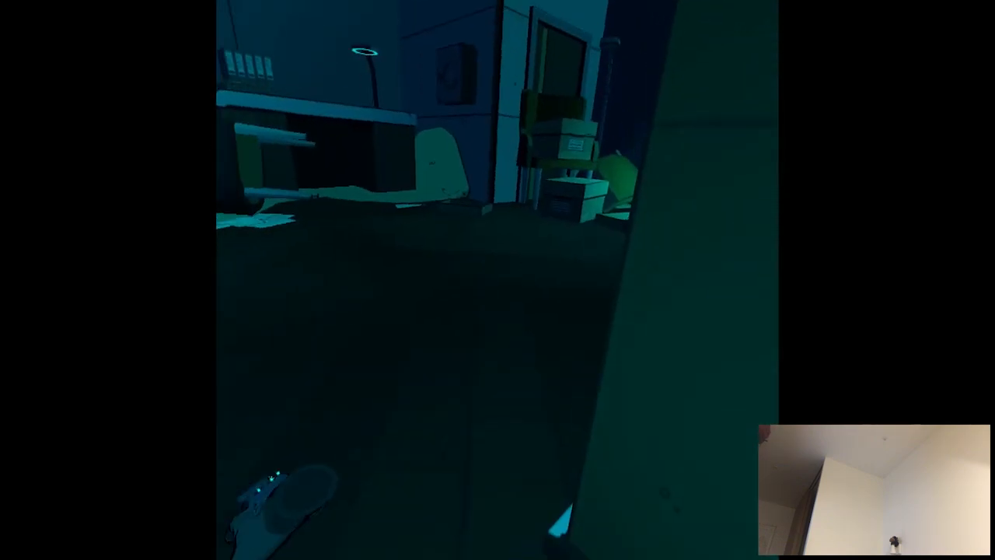